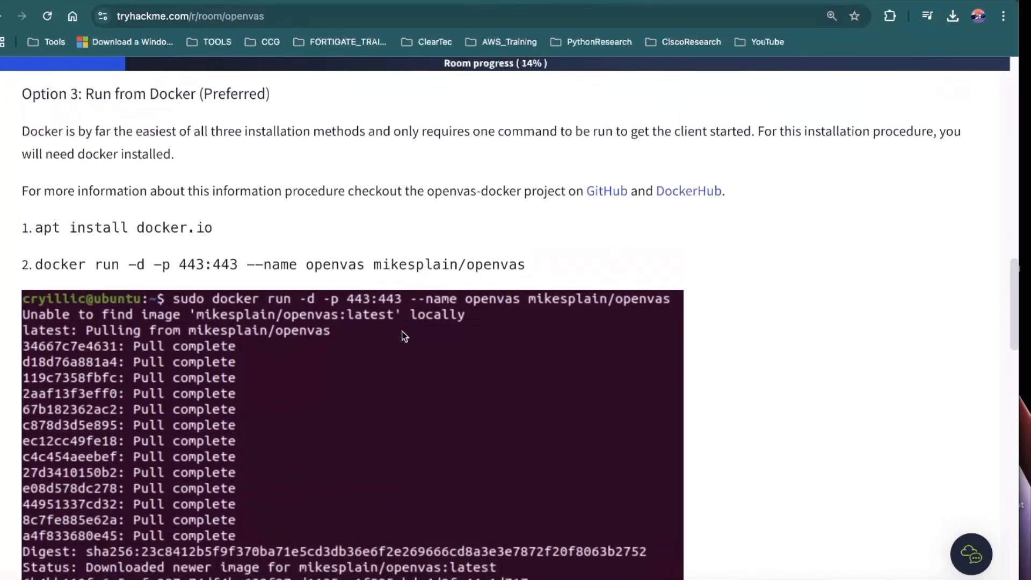
# Review the OpenVAS room's Task 3, Installing OpenVAS, including the Docker install option.
pyautogui.scroll(3)
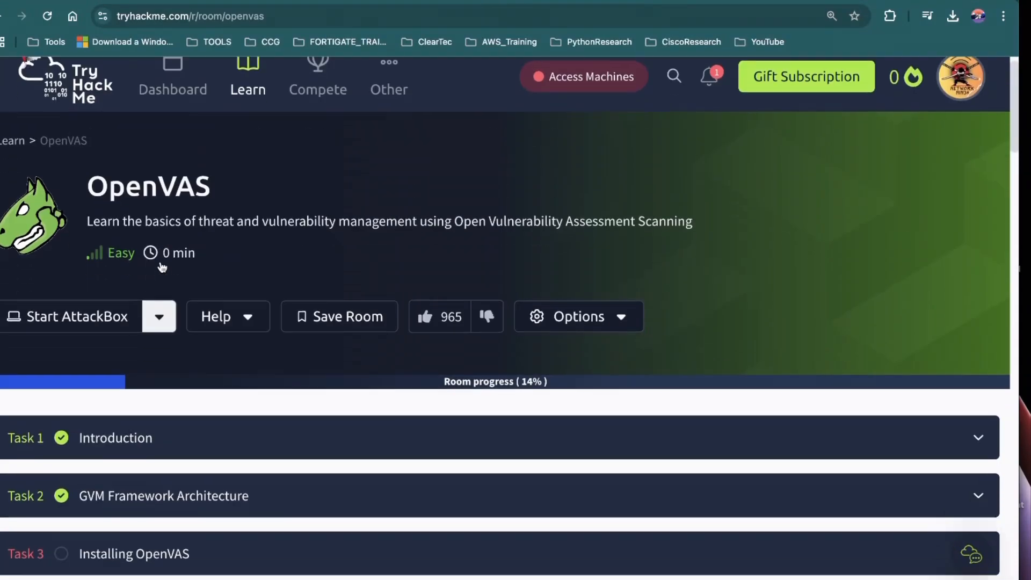
pyautogui.click(77, 317)
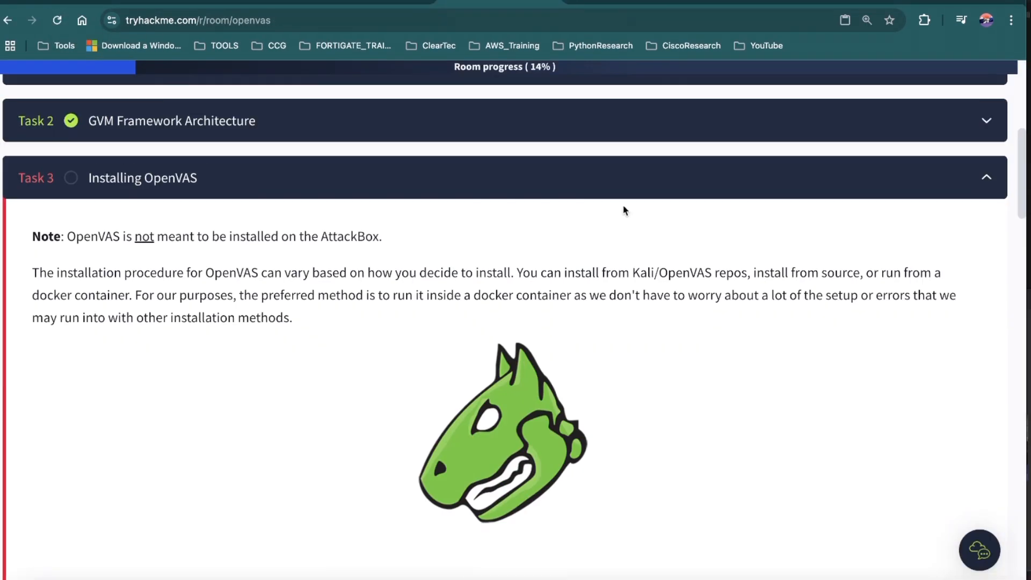
pyautogui.scroll(-3)
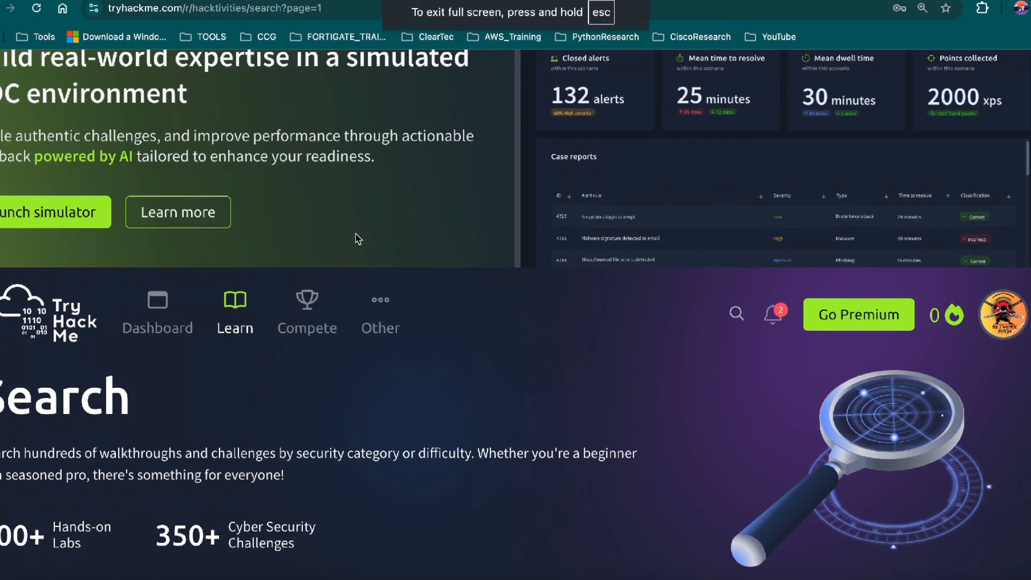
# Search the room catalogue for 'wazuh'.
pyautogui.scroll(-3)
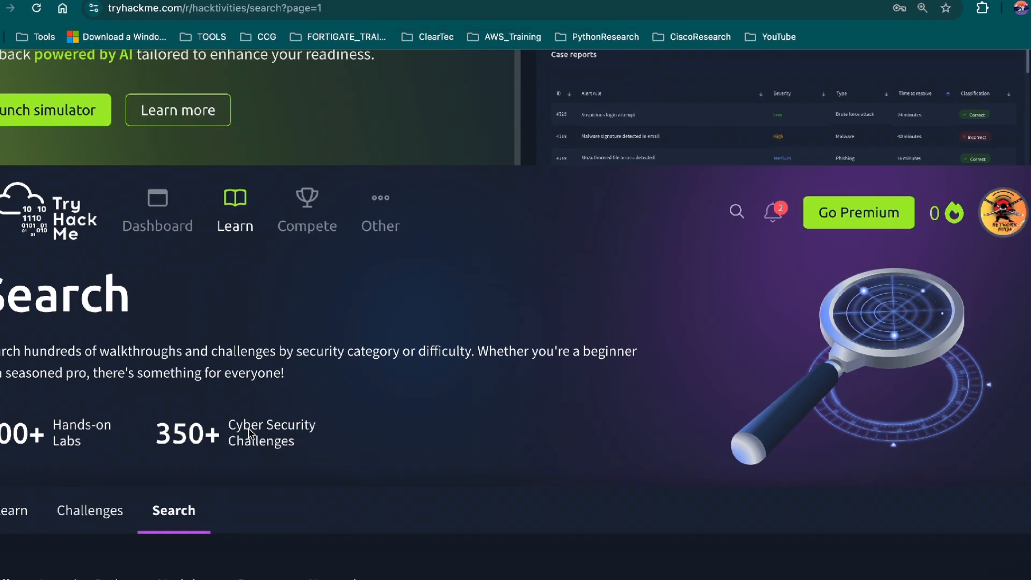
pyautogui.write('wazuh')
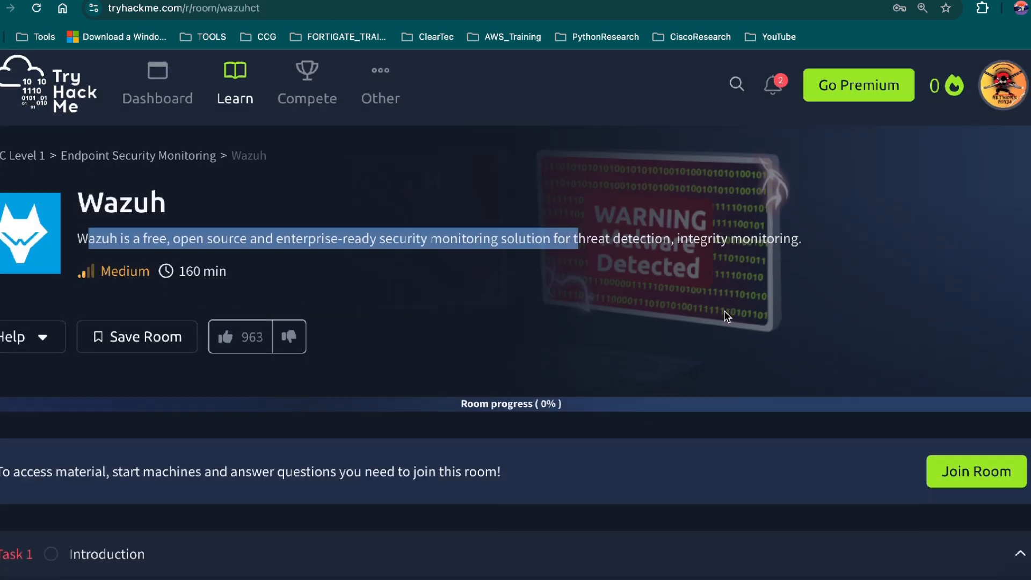
# Scan the Wazuh room's tasks and details, then view its Options and Help dropdowns.
pyautogui.scroll(-3)
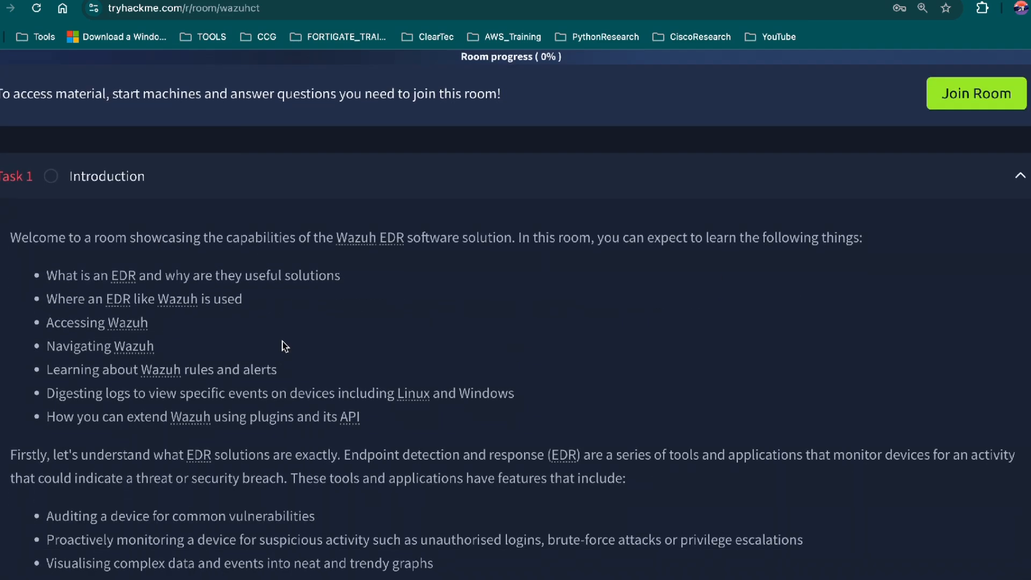
pyautogui.scroll(-3)
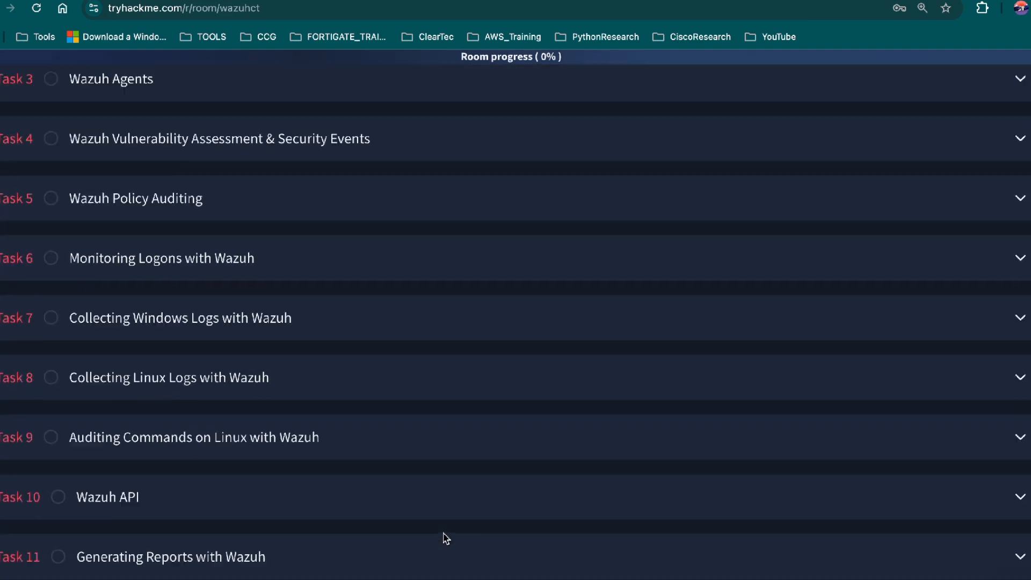
pyautogui.scroll(3)
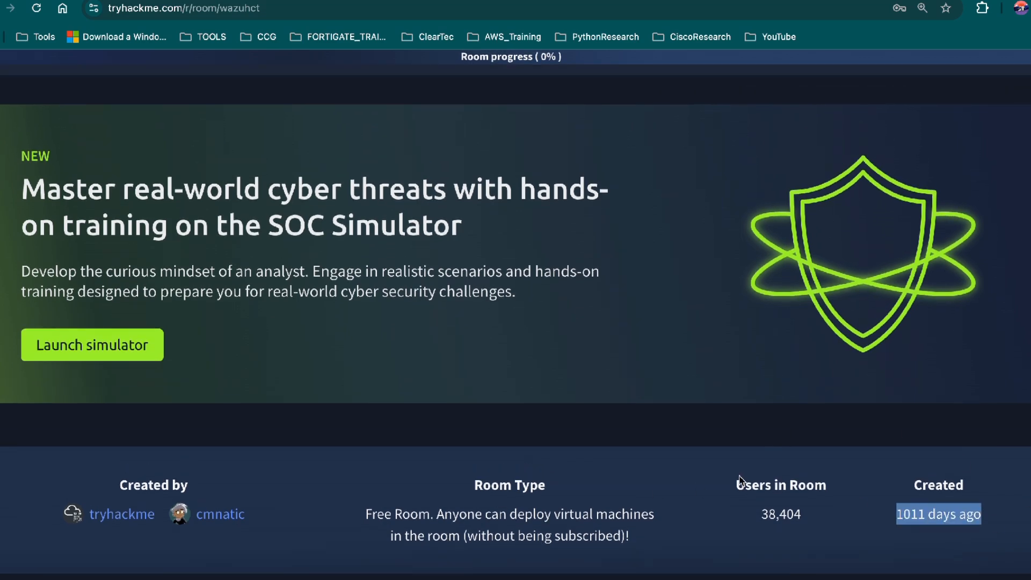
pyautogui.scroll(3)
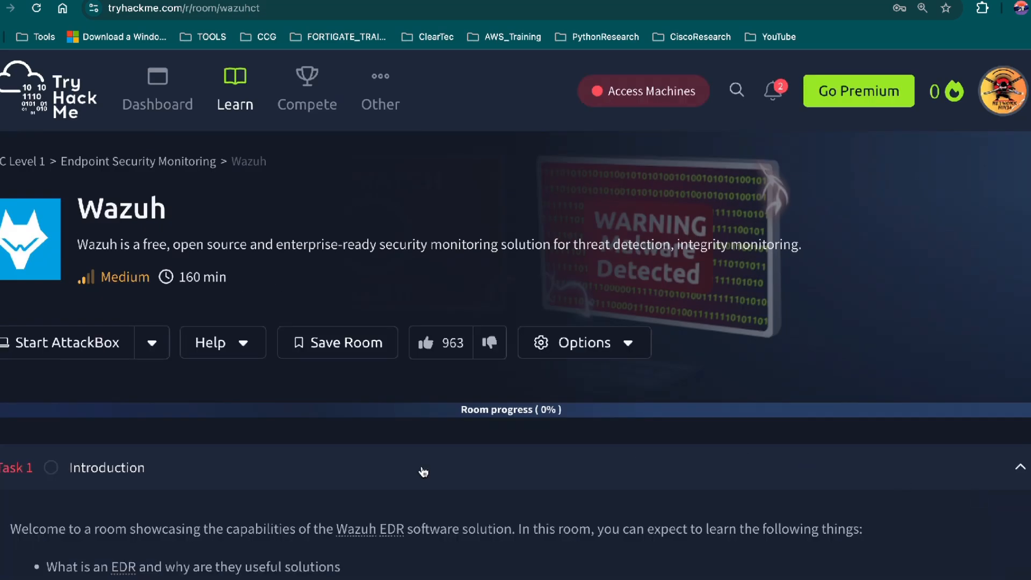
pyautogui.click(581, 342)
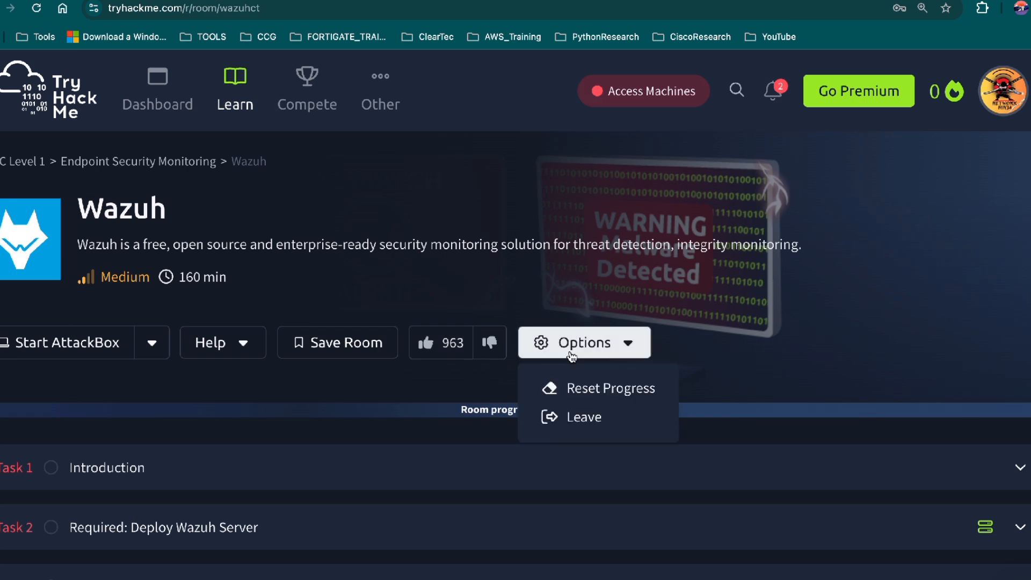
pyautogui.click(222, 342)
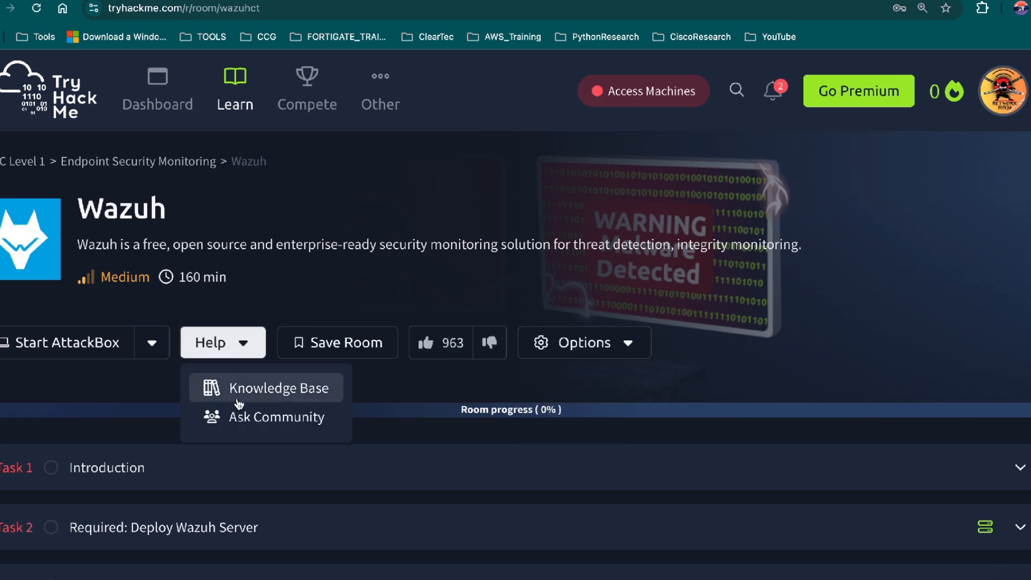